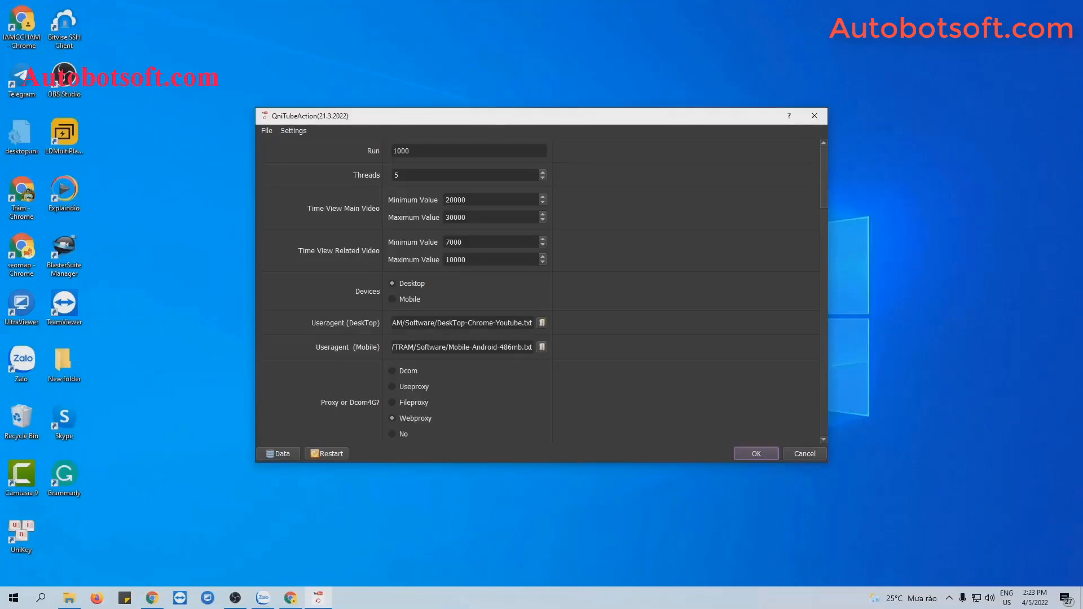
pyautogui.moveTo(666, 261)
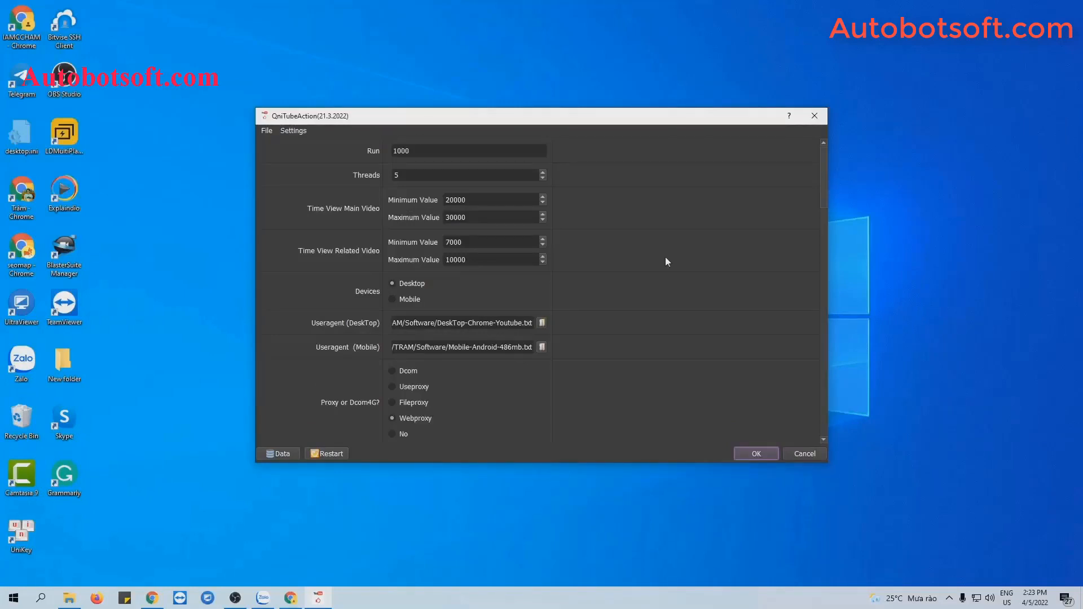
# - Scroll the settings down to reveal the Comment file field
pyautogui.scroll(-3)
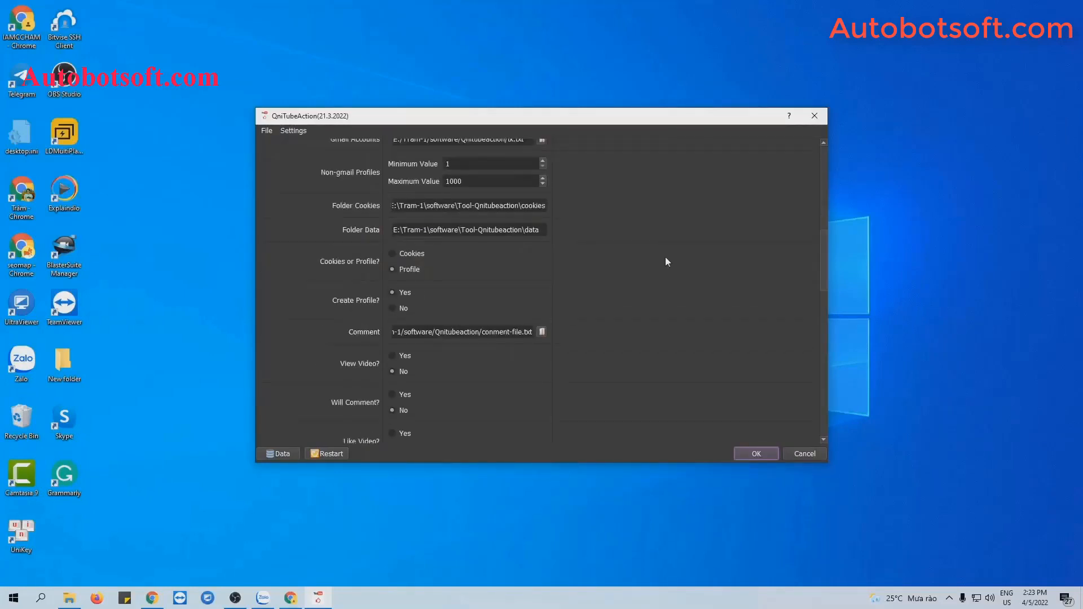
pyautogui.moveTo(373, 346)
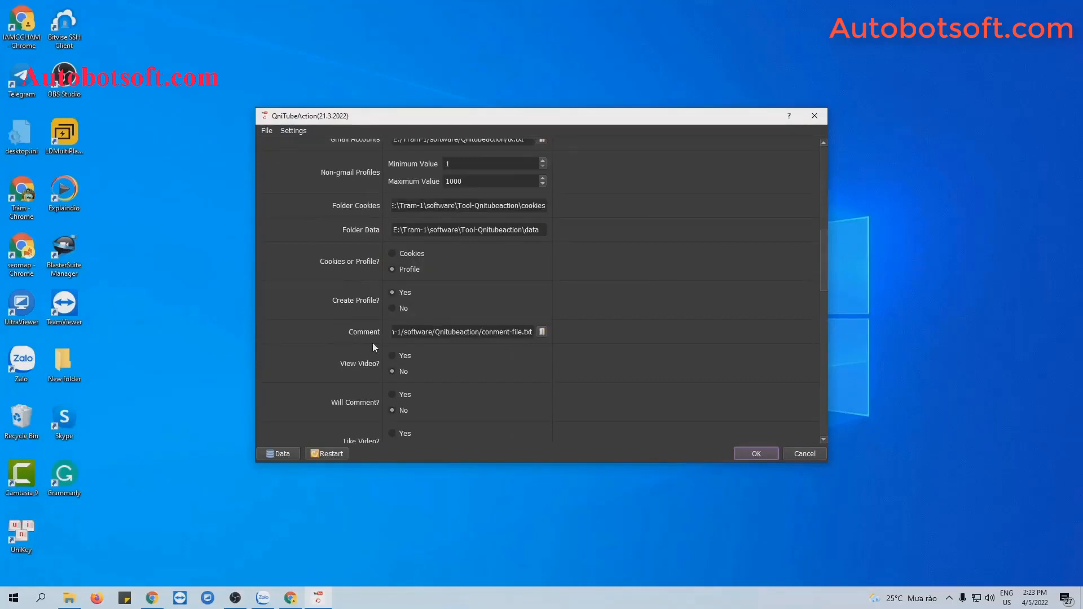
pyautogui.moveTo(187, 499)
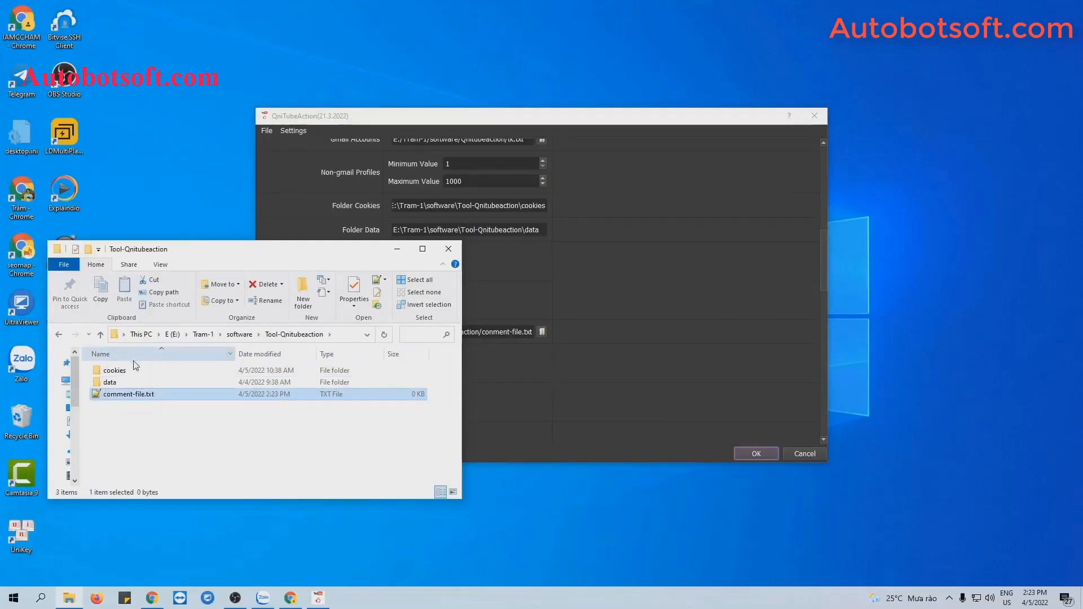
# - Fill comment-file.txt with the Vietnamese comment lines in Notepad++ and save it
pyautogui.doubleClick(127, 394)
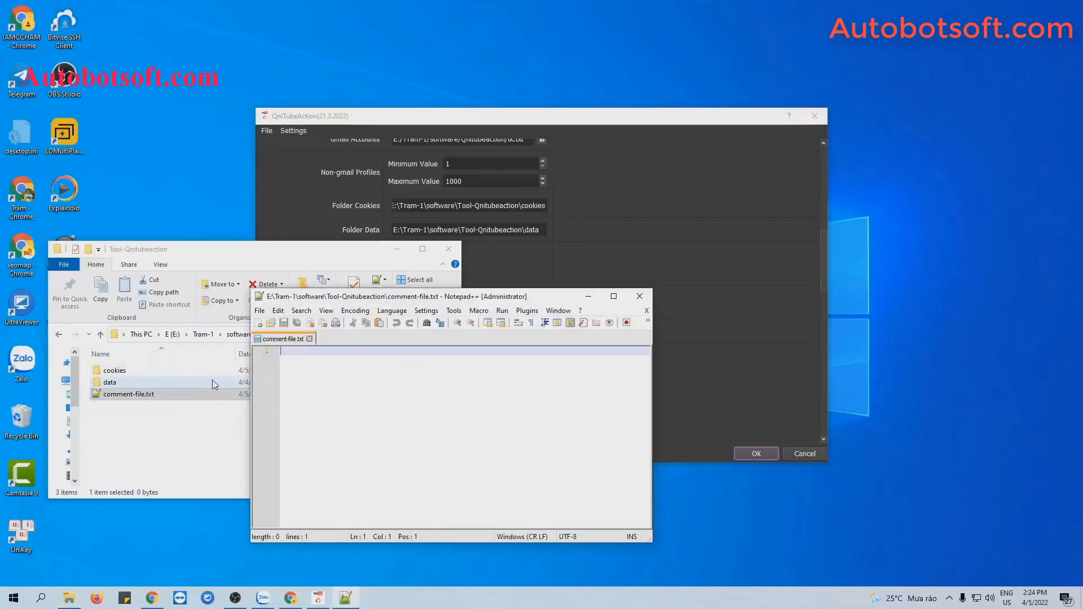
pyautogui.write('hiệu quả')
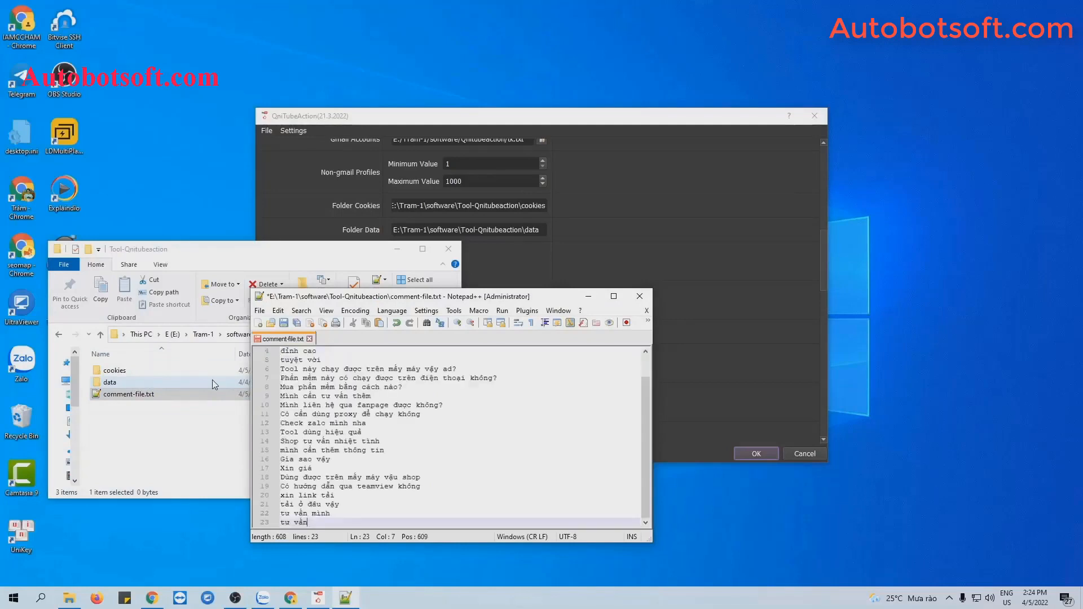
pyautogui.scroll(3)
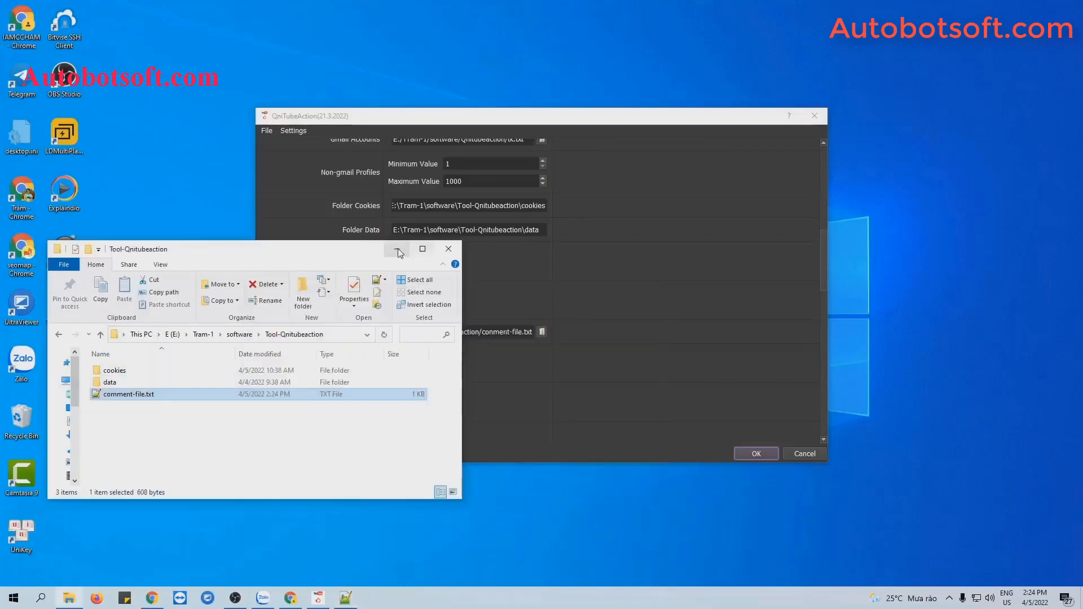
# - Set comment-file.txt as the Comment source and enable View Video and Will Comment
pyautogui.click(448, 248)
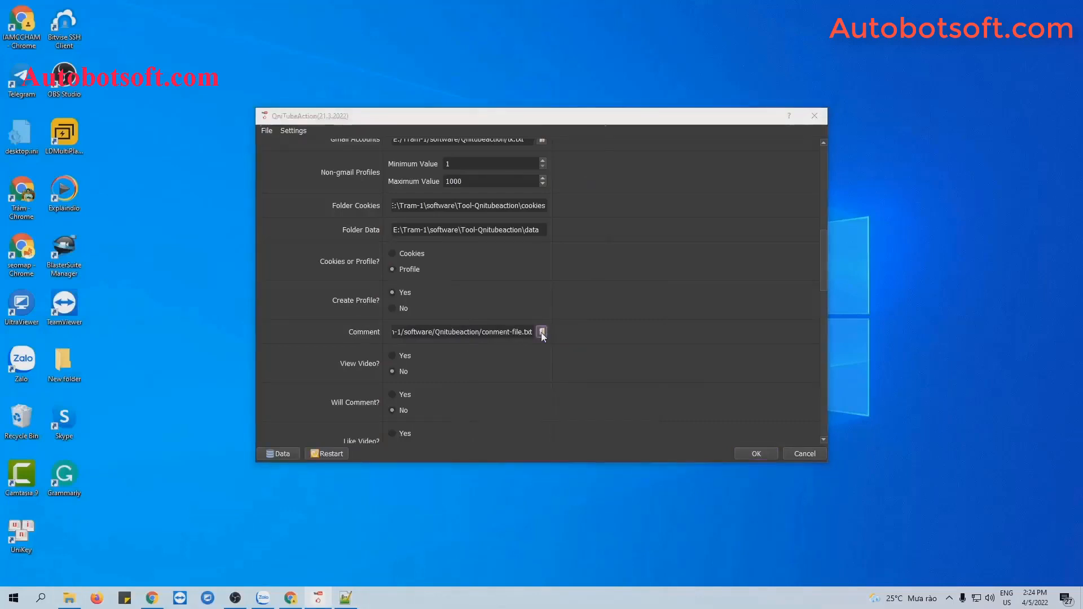
pyautogui.click(542, 331)
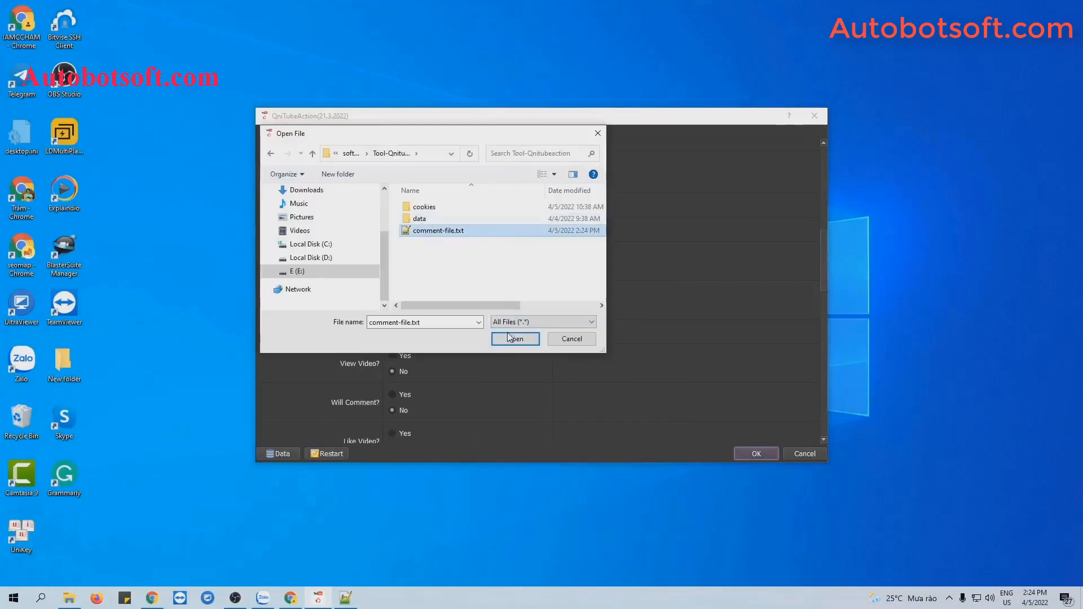
pyautogui.click(514, 338)
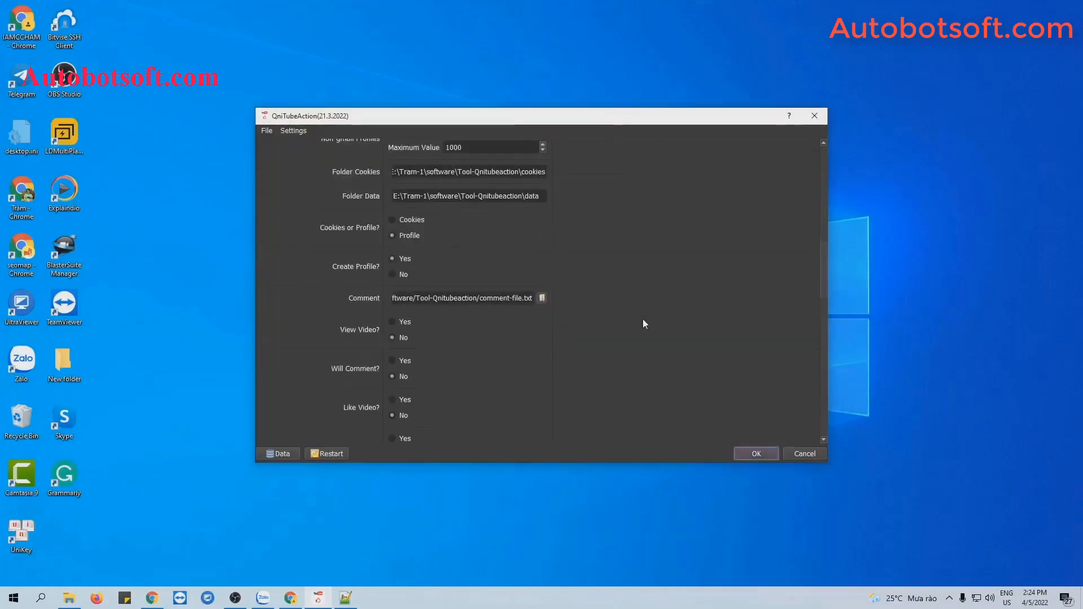
pyautogui.scroll(-3)
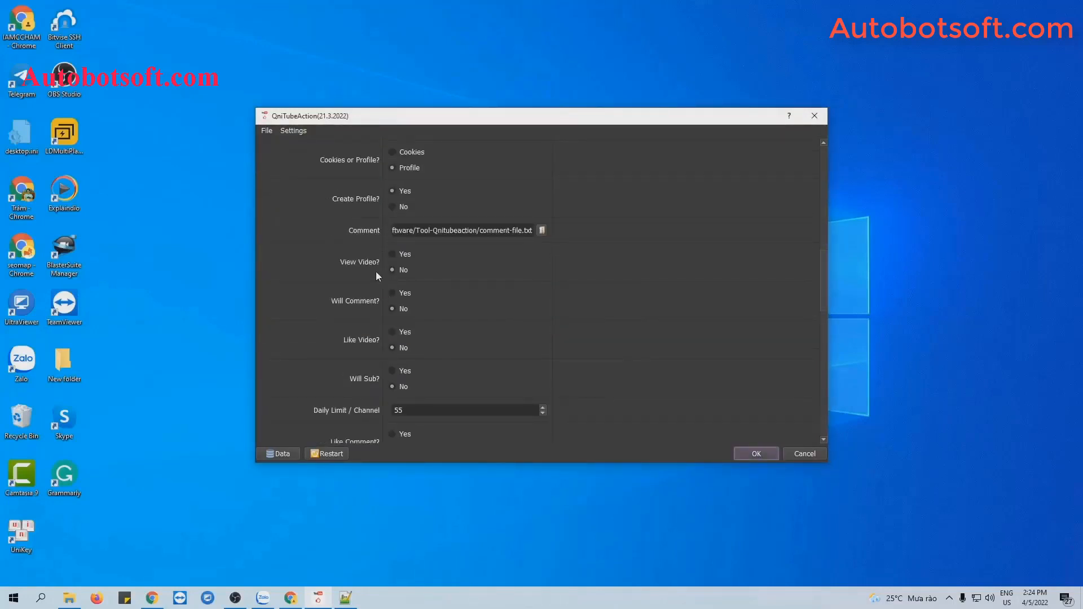
pyautogui.moveTo(375, 300)
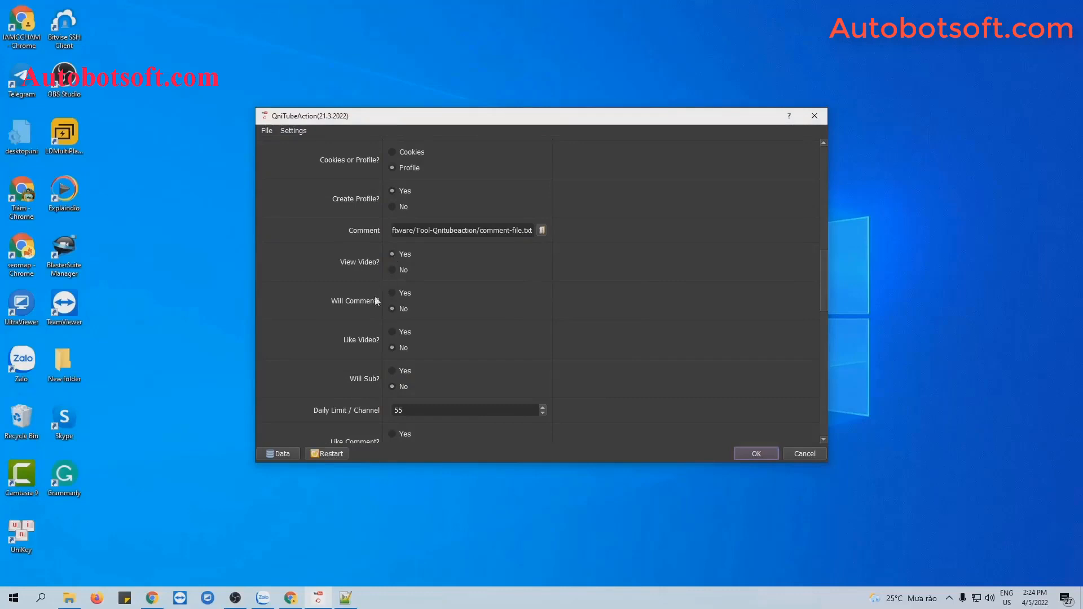
pyautogui.moveTo(391, 296)
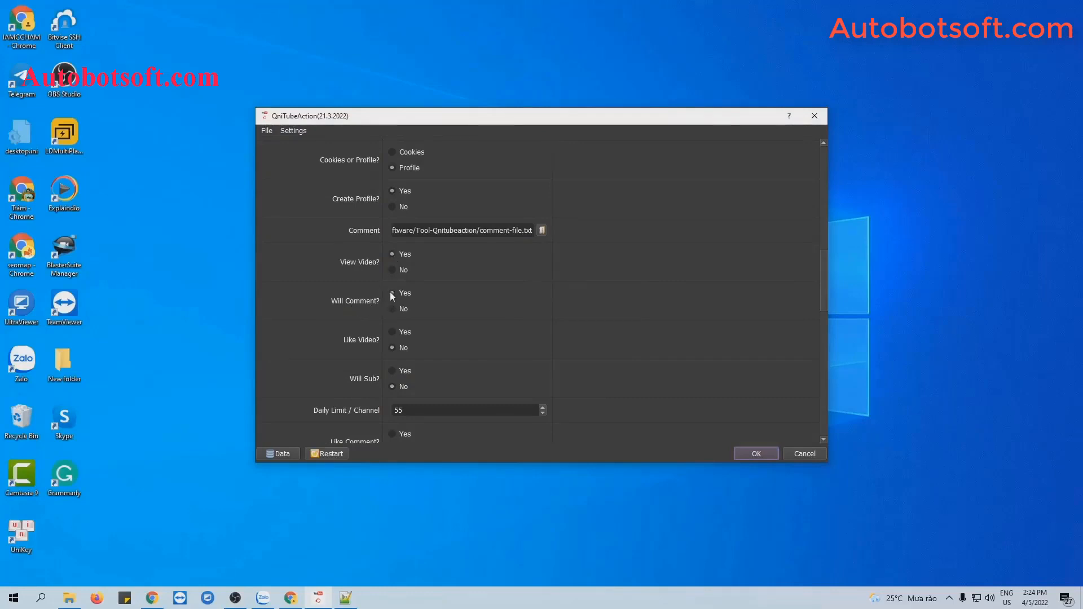
pyautogui.moveTo(414, 293)
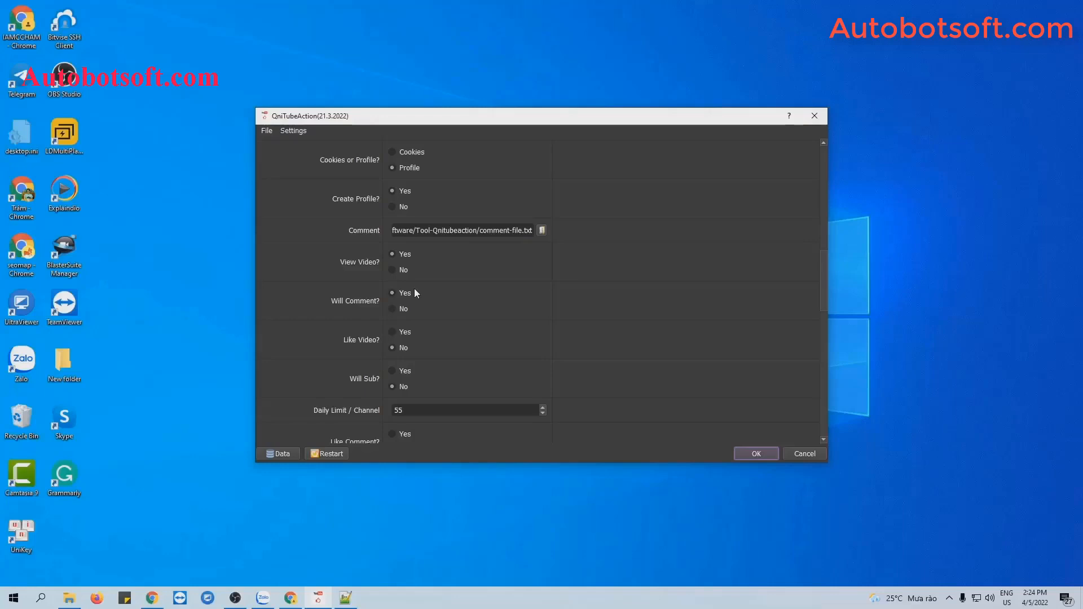
pyautogui.moveTo(703, 345)
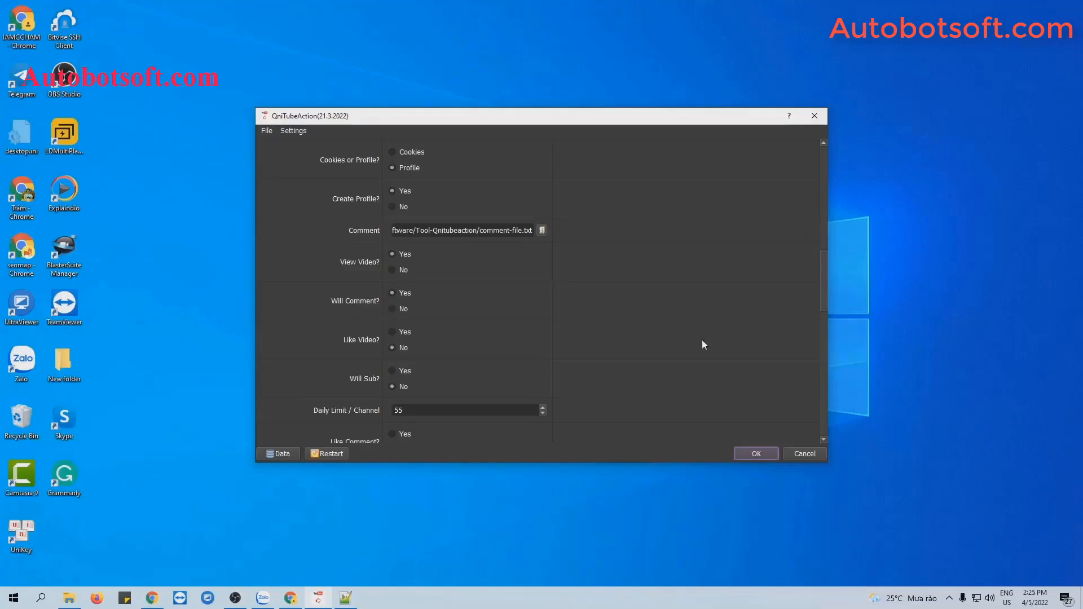
pyautogui.scroll(-3)
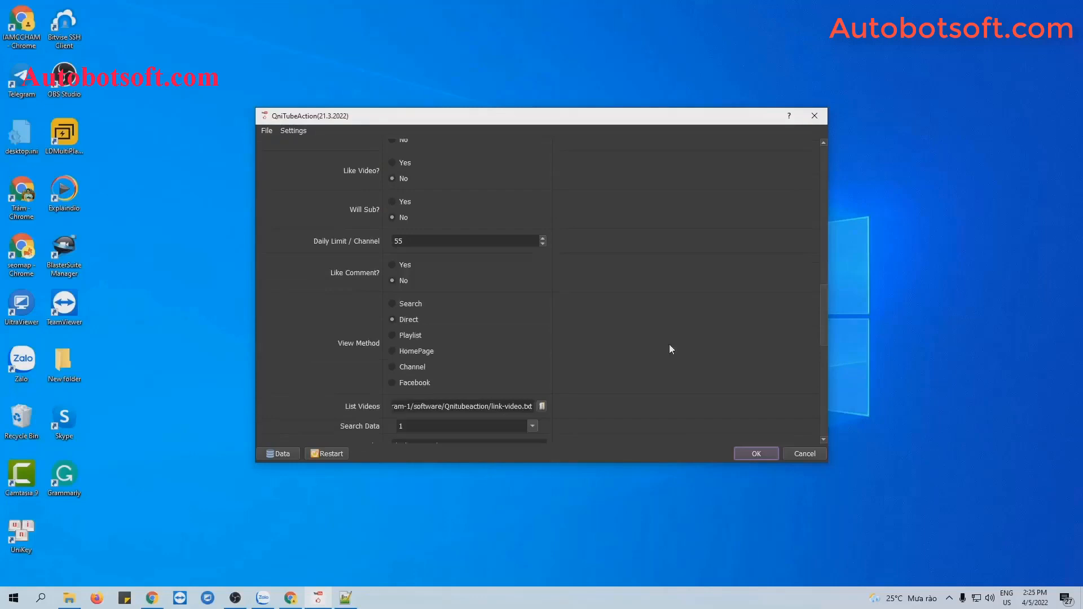
pyautogui.moveTo(373, 348)
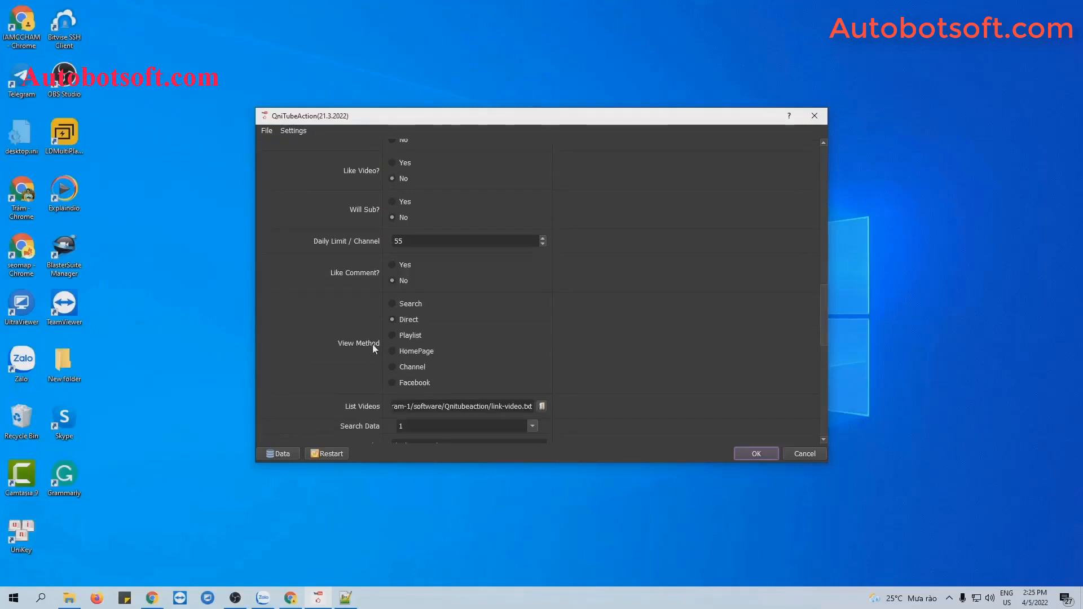
pyautogui.moveTo(421, 384)
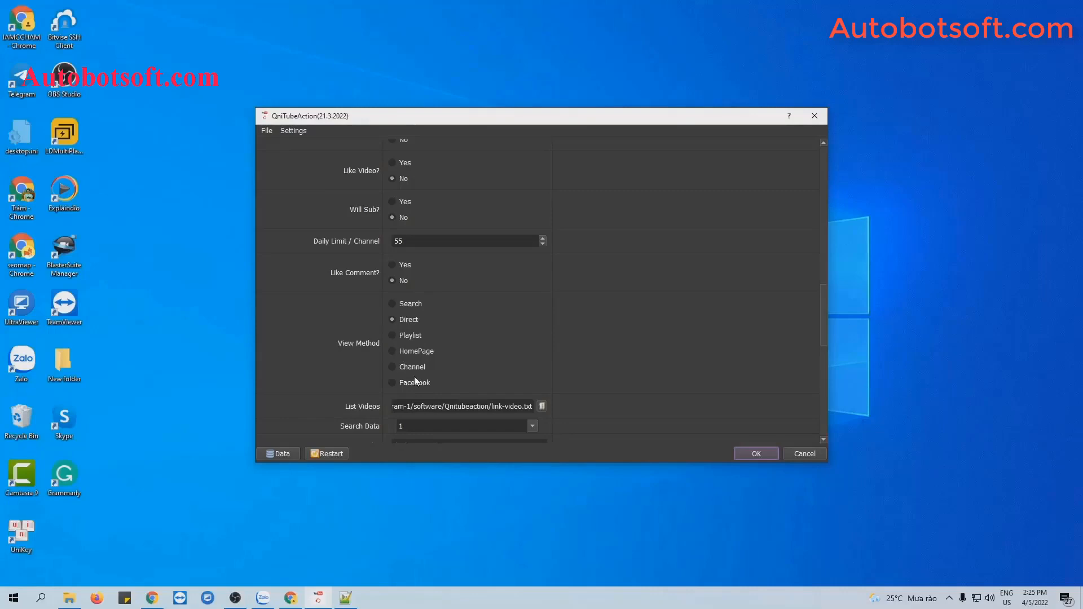
pyautogui.moveTo(359, 413)
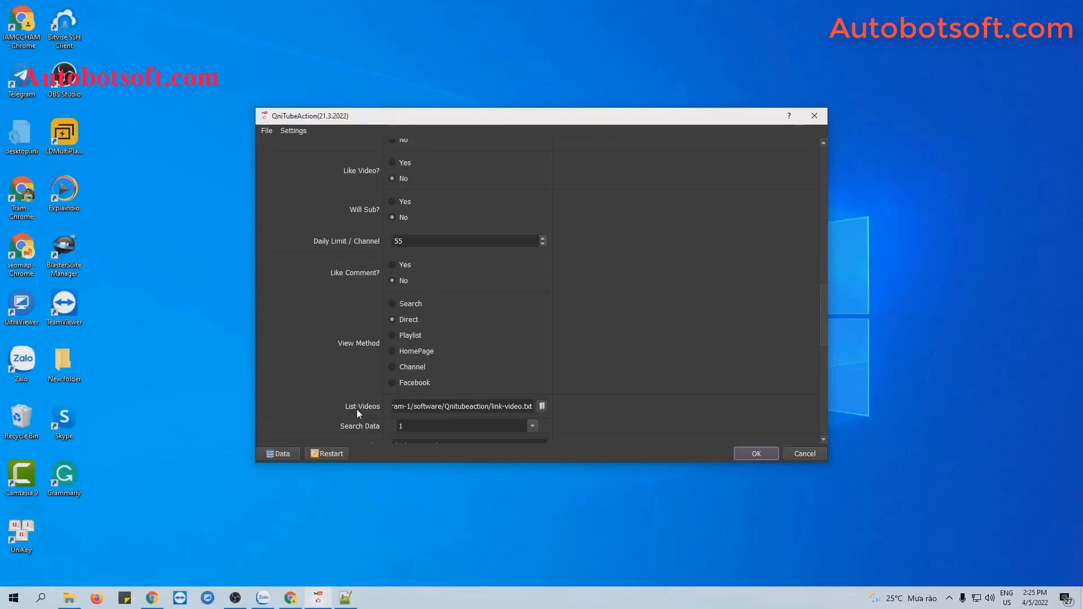
pyautogui.moveTo(67, 598)
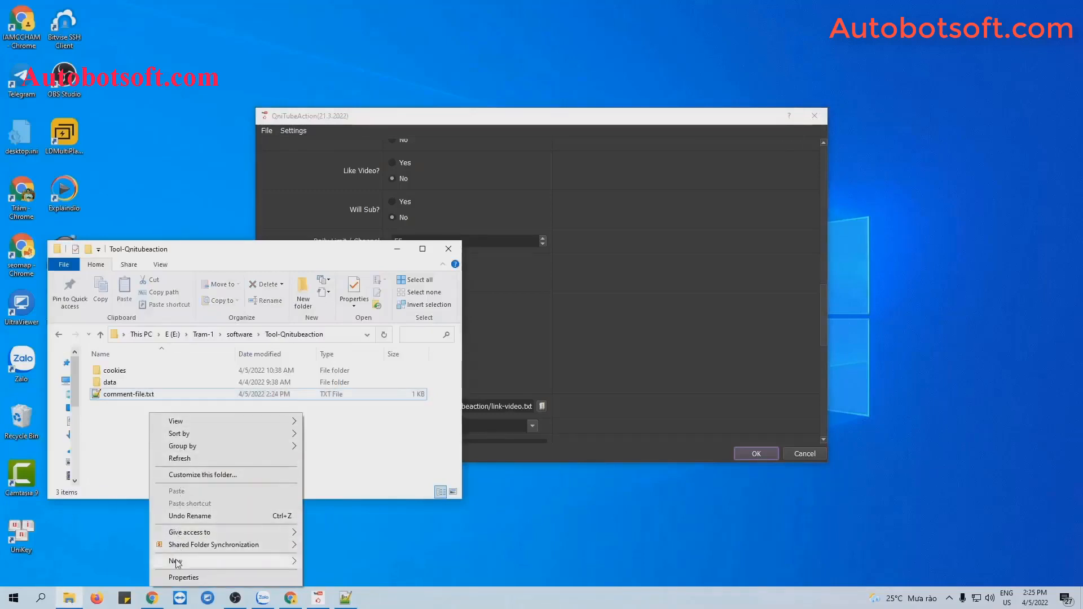
# - Create a new text document in the folder named list-videos.txt
pyautogui.click(173, 561)
pyautogui.write('list-videos.txt')
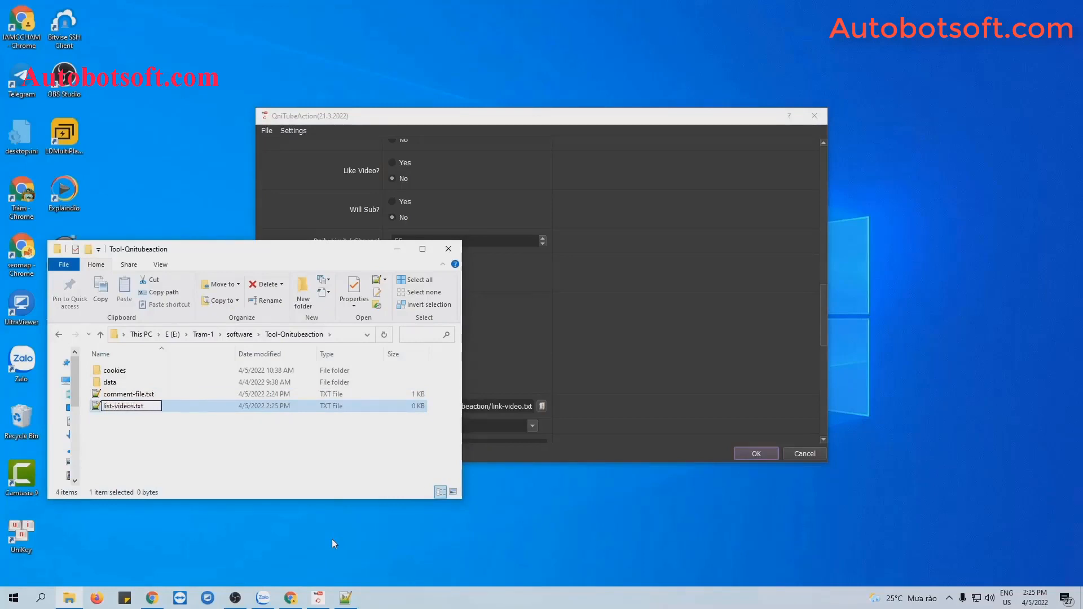
pyautogui.doubleClick(123, 405)
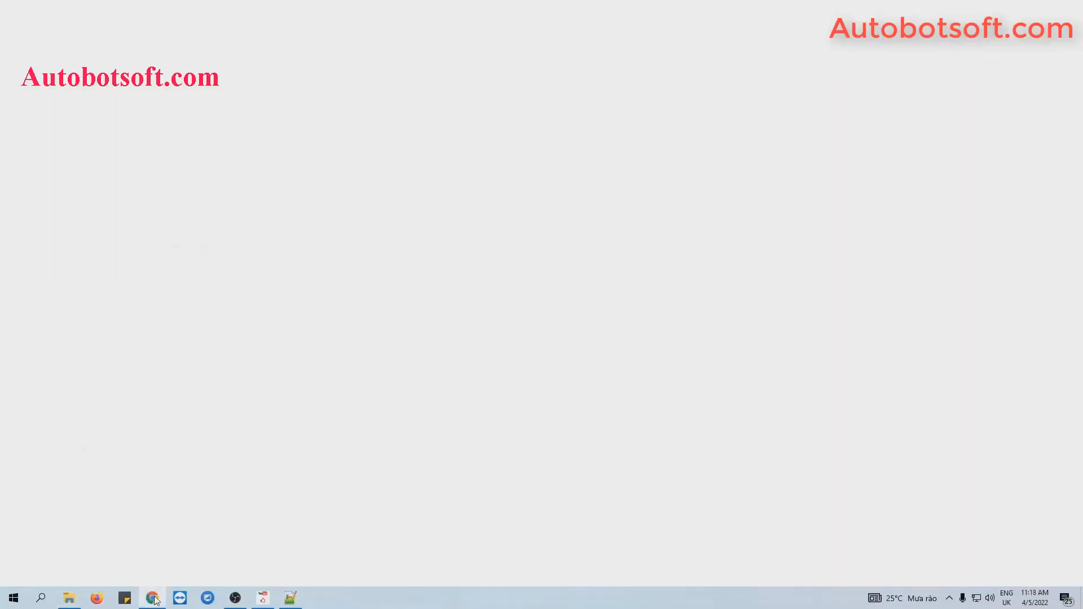
# - Check the tutorial video shows 0 comments and select its URL in the address bar
pyautogui.click(152, 598)
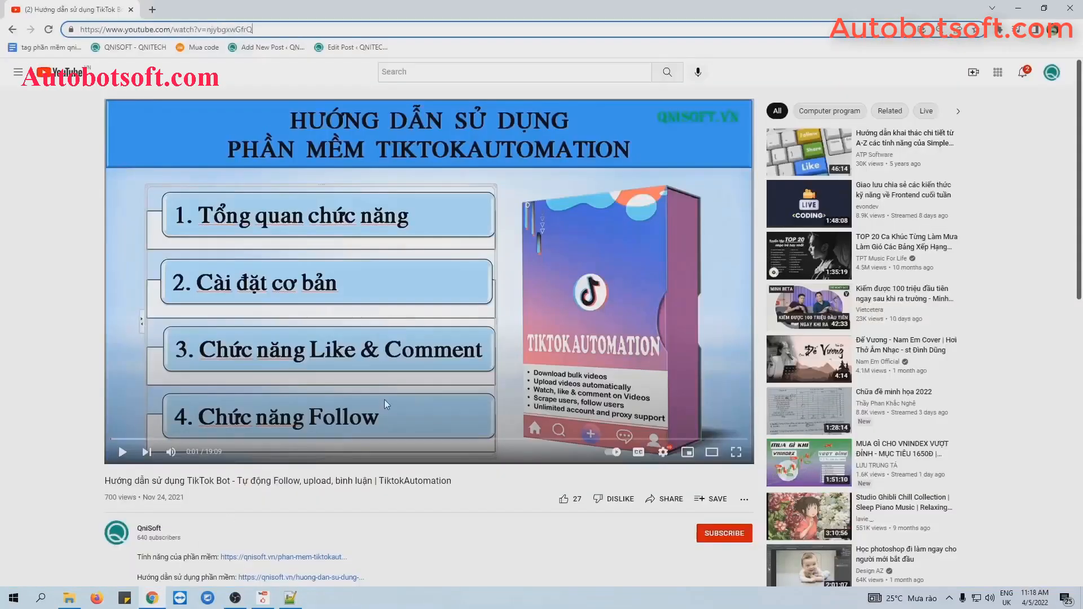
pyautogui.scroll(-3)
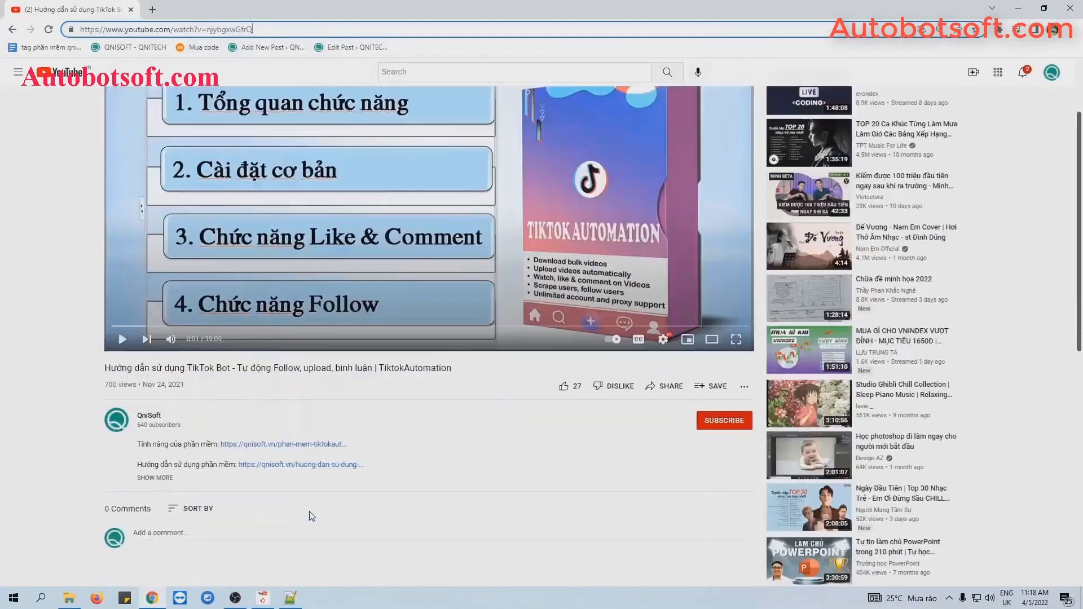
pyautogui.moveTo(359, 508)
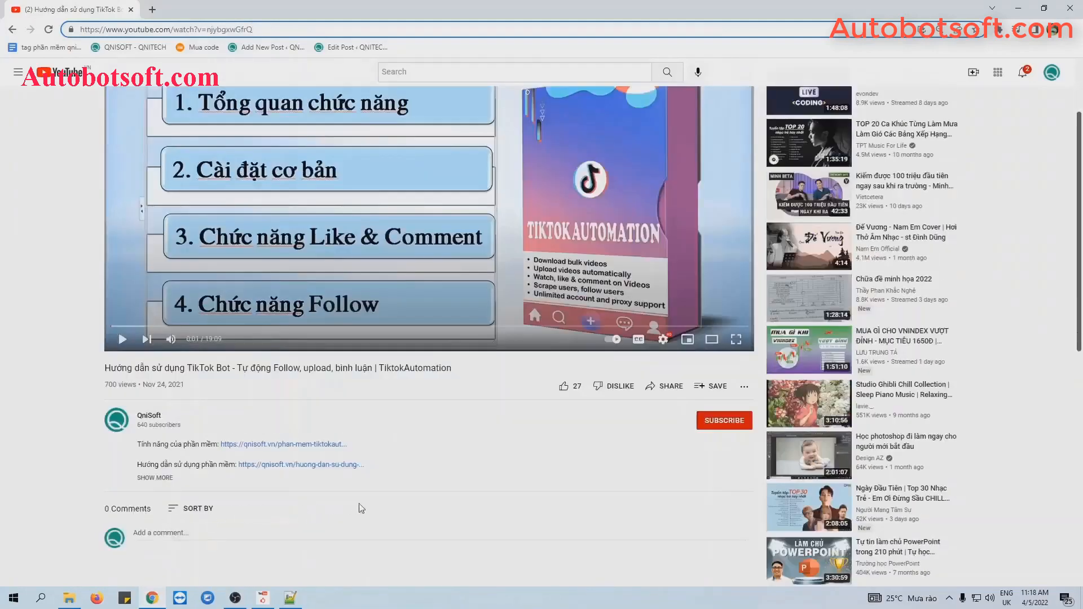
pyautogui.moveTo(468, 519)
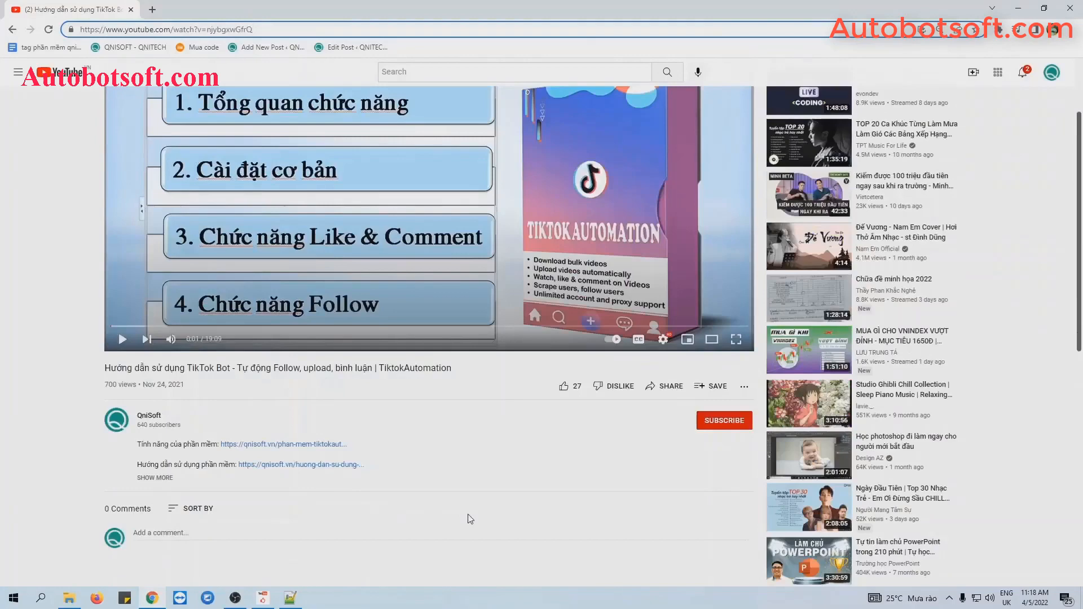
pyautogui.scroll(3)
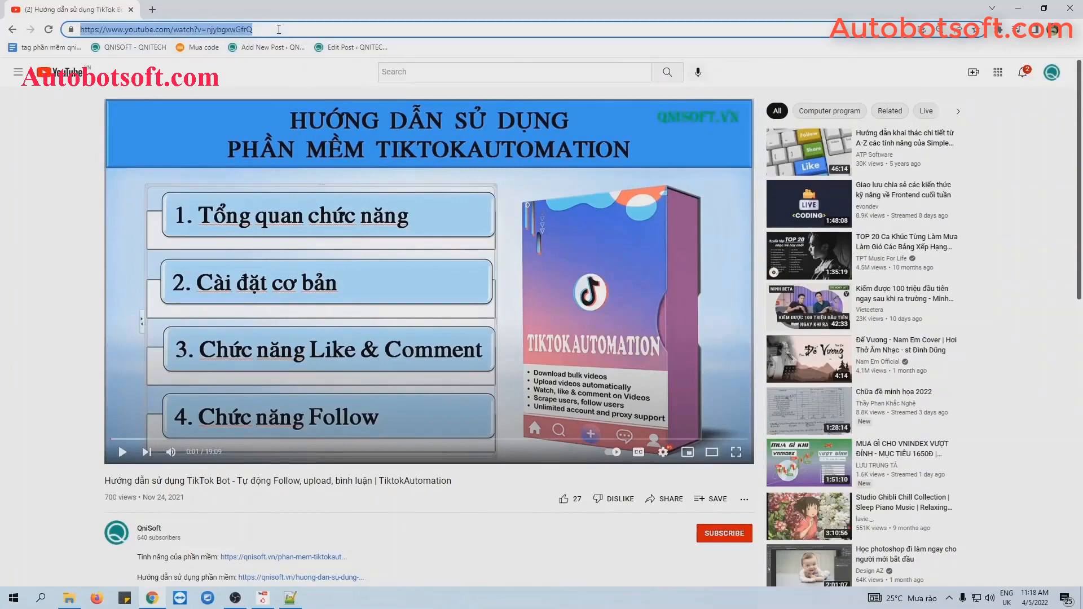
pyautogui.moveTo(1000, 6)
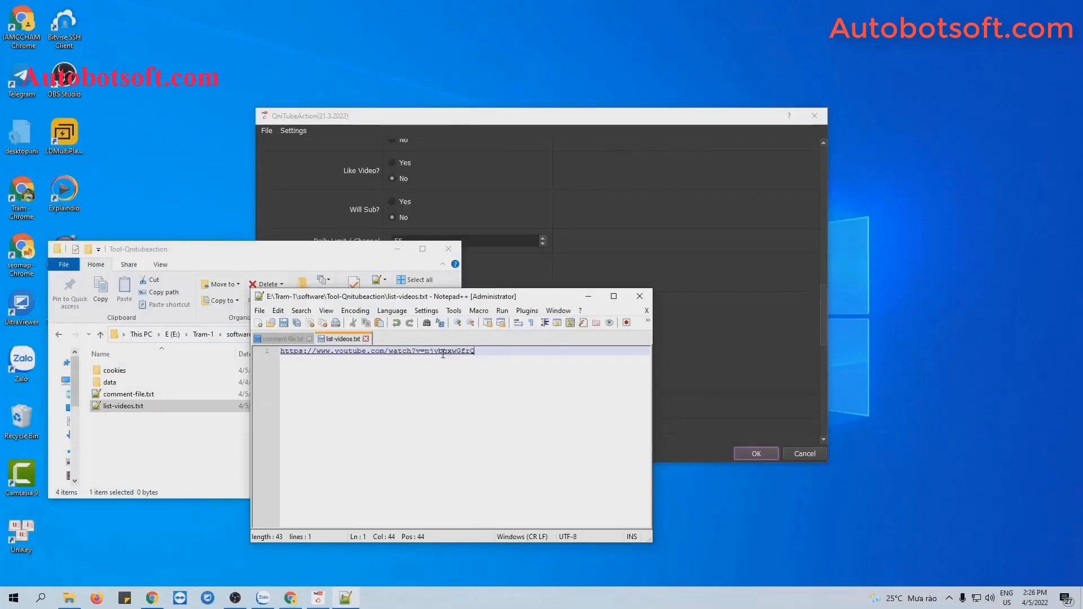
# - Save the YouTube video link as the single line of list-videos.txt
pyautogui.press('Enter')
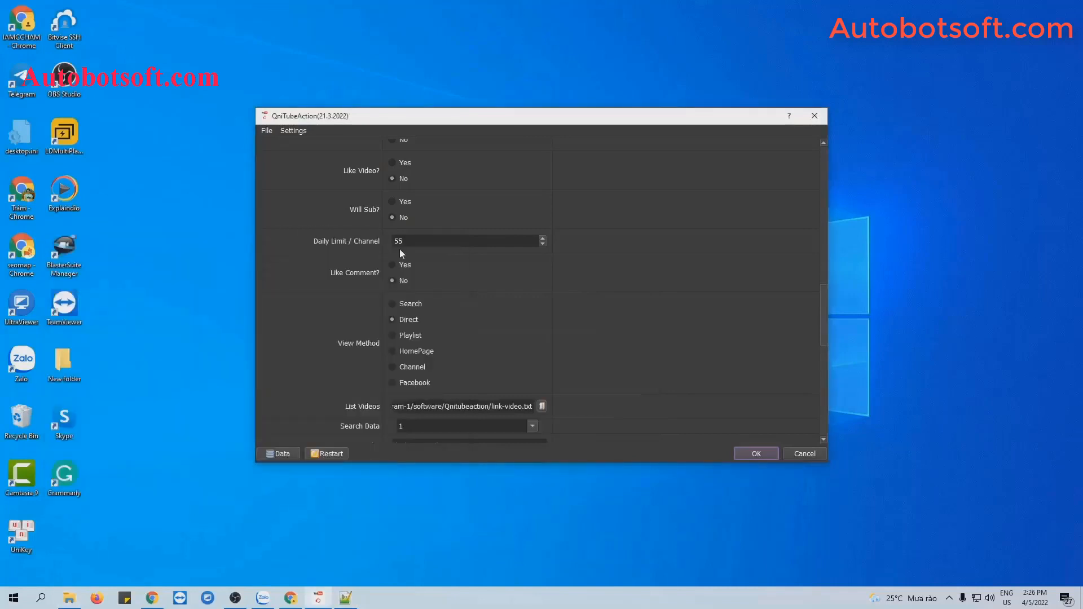
pyautogui.moveTo(358, 415)
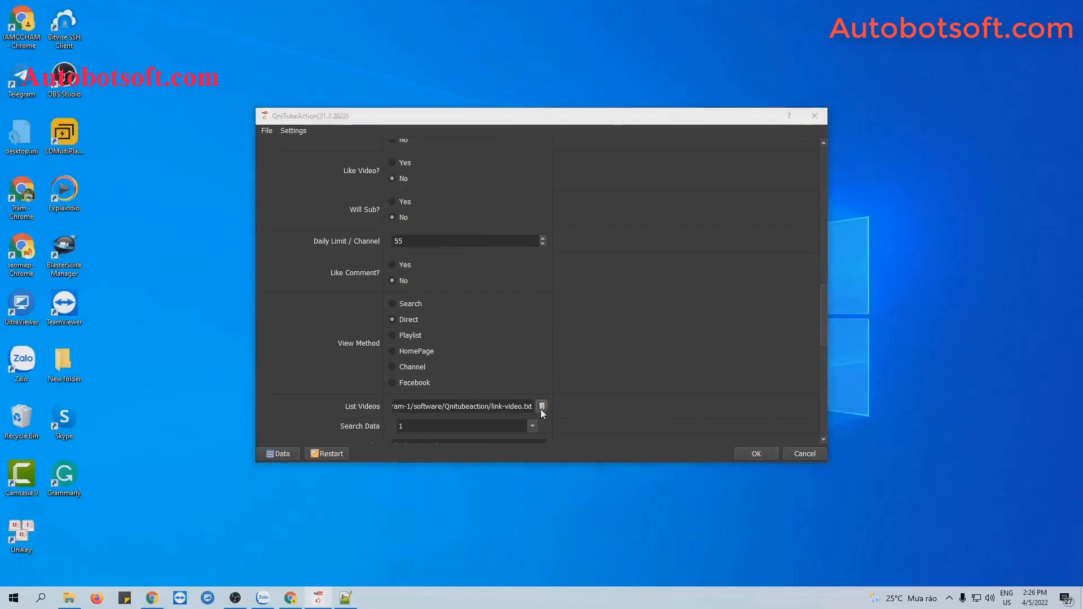
# - Set list-videos.txt as the List Videos source and confirm the settings with OK
pyautogui.click(541, 406)
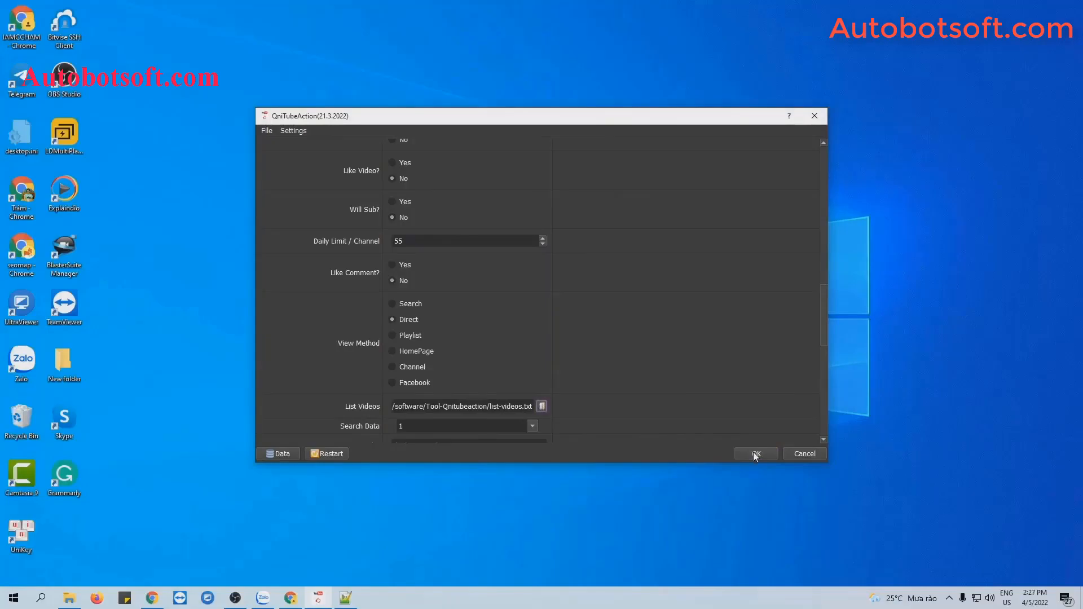
pyautogui.click(755, 453)
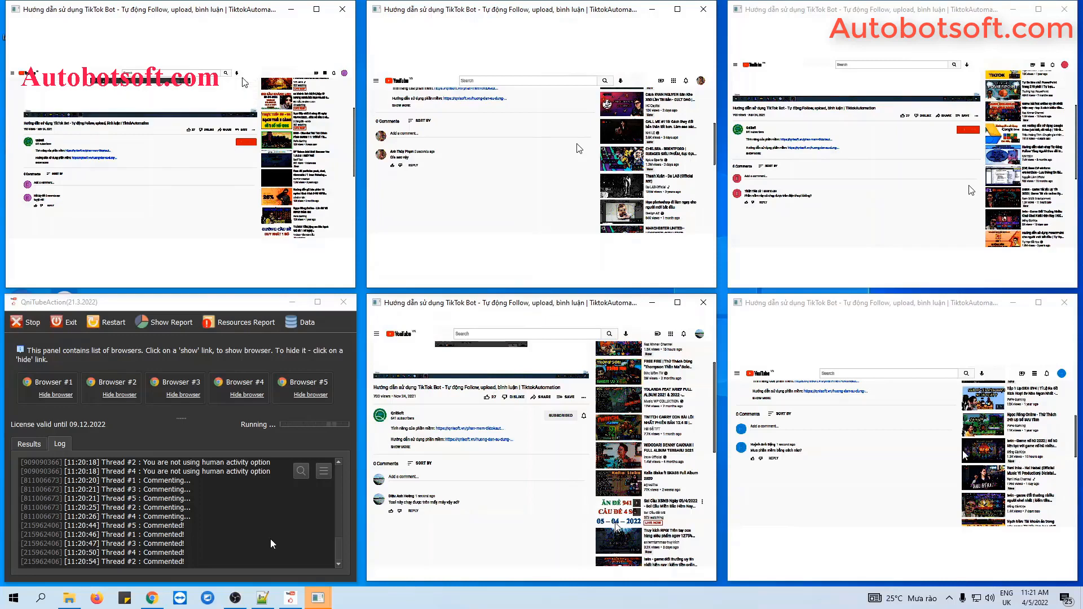
pyautogui.moveTo(869, 447)
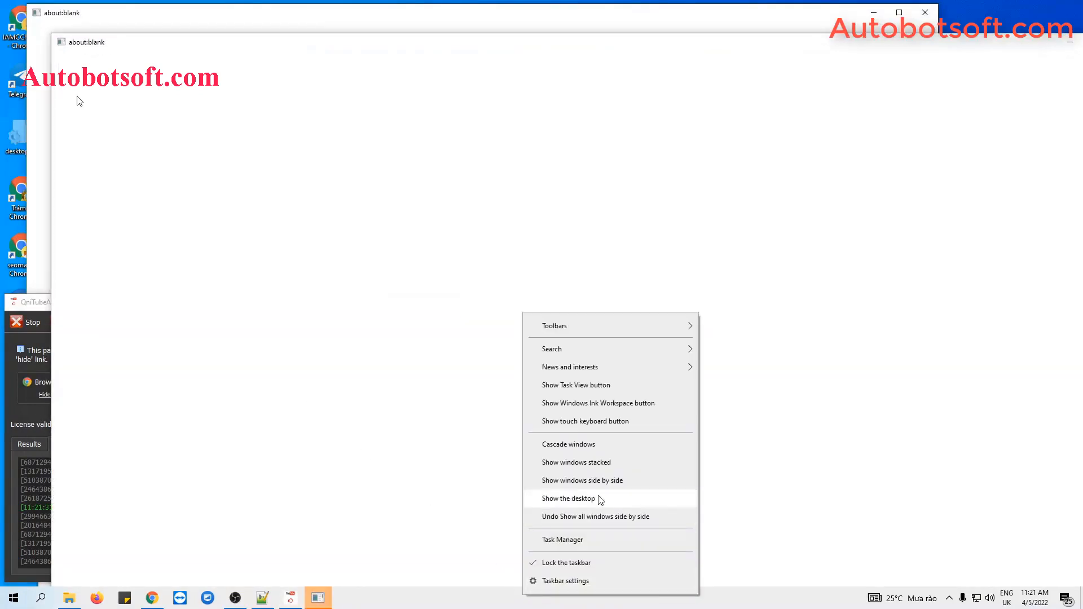
# - Tile the five running browser windows side by side across the screen
pyautogui.click(582, 480)
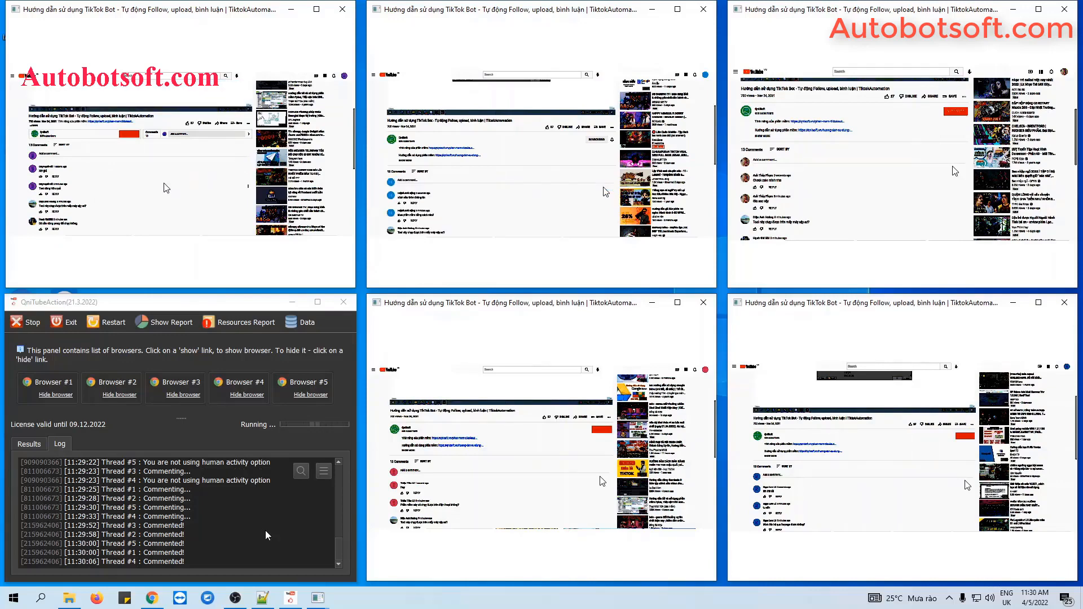
pyautogui.moveTo(150, 182)
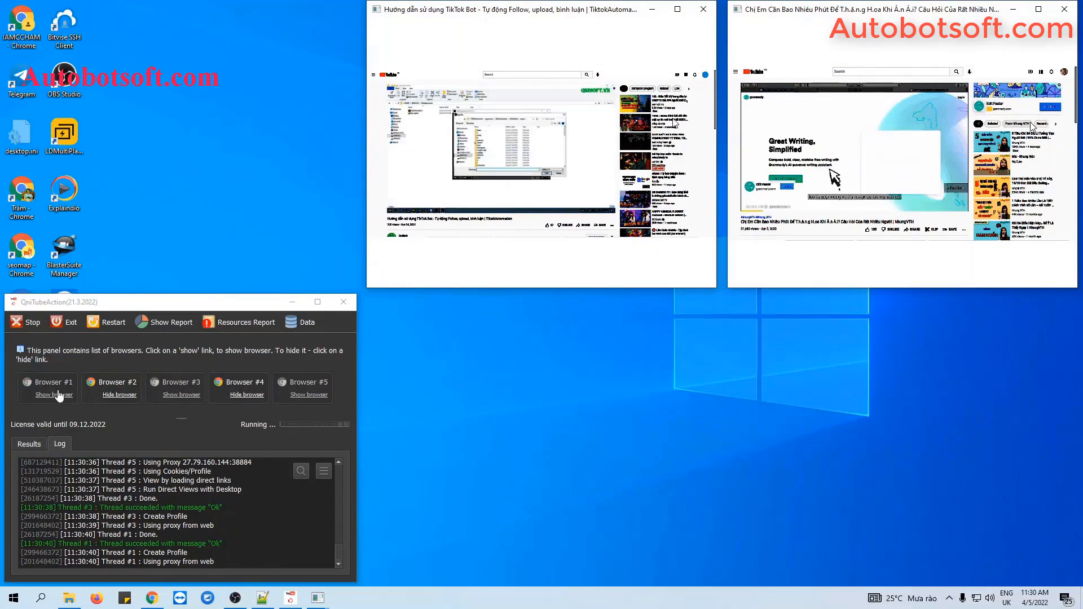
# - Show browsers #1, #3 and #5 again and tile all windows side by side
pyautogui.click(56, 394)
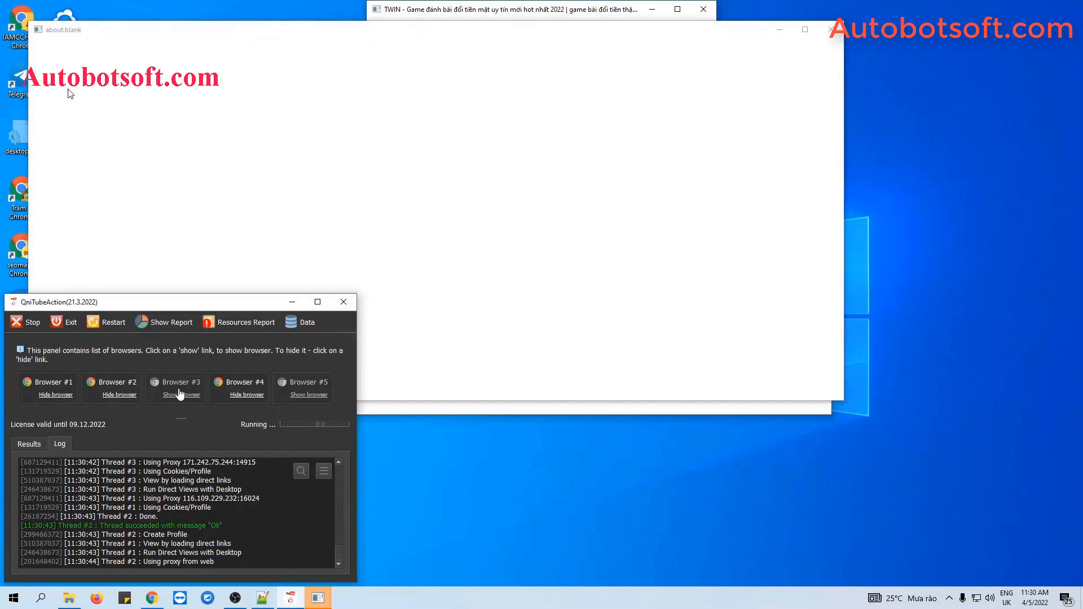
pyautogui.click(181, 394)
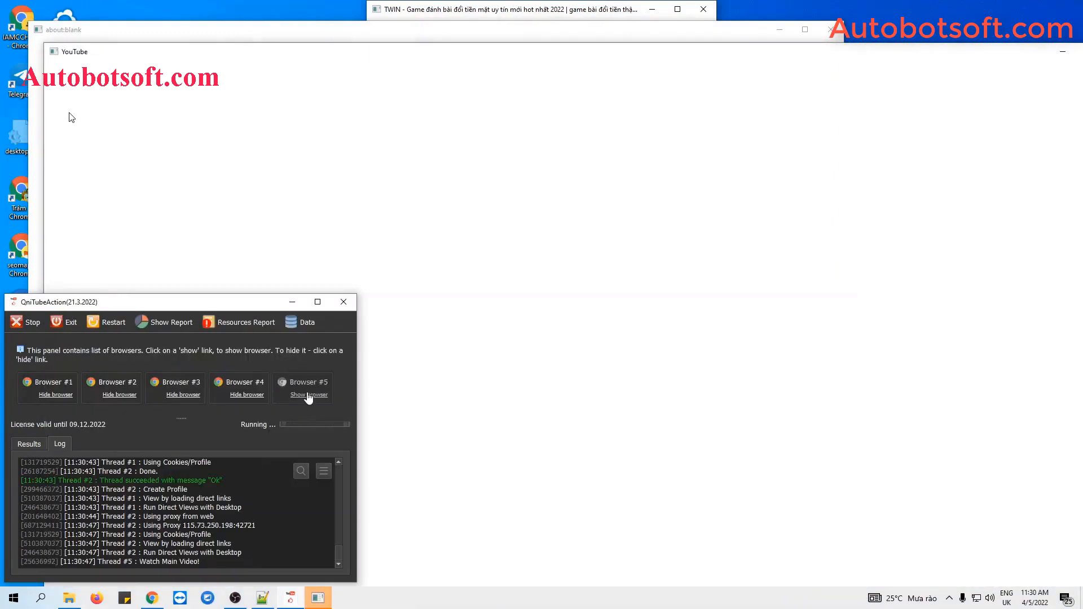
pyautogui.click(309, 395)
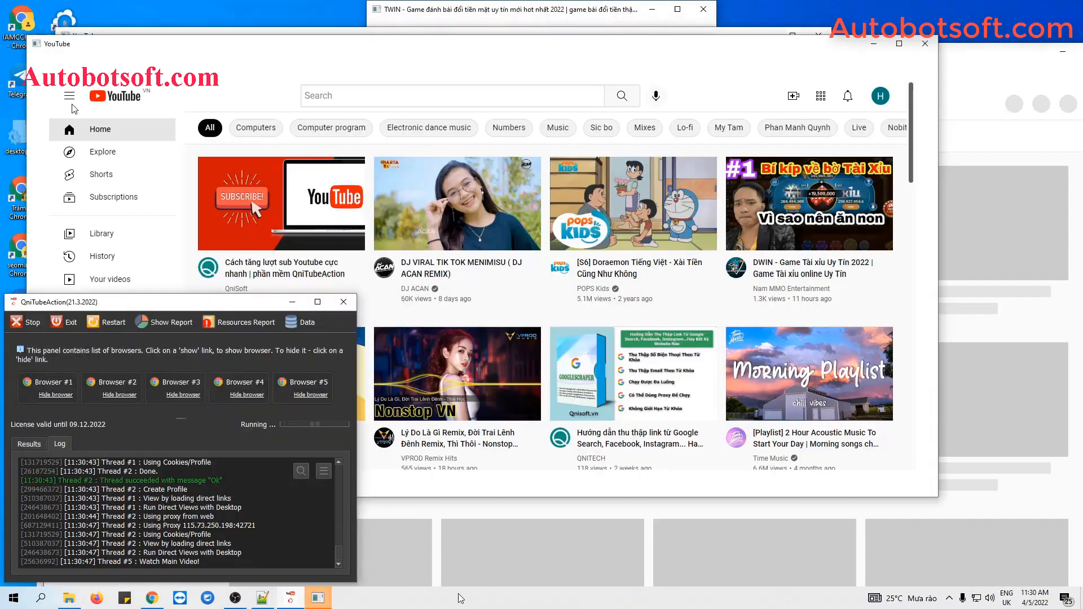
pyautogui.rightClick(459, 598)
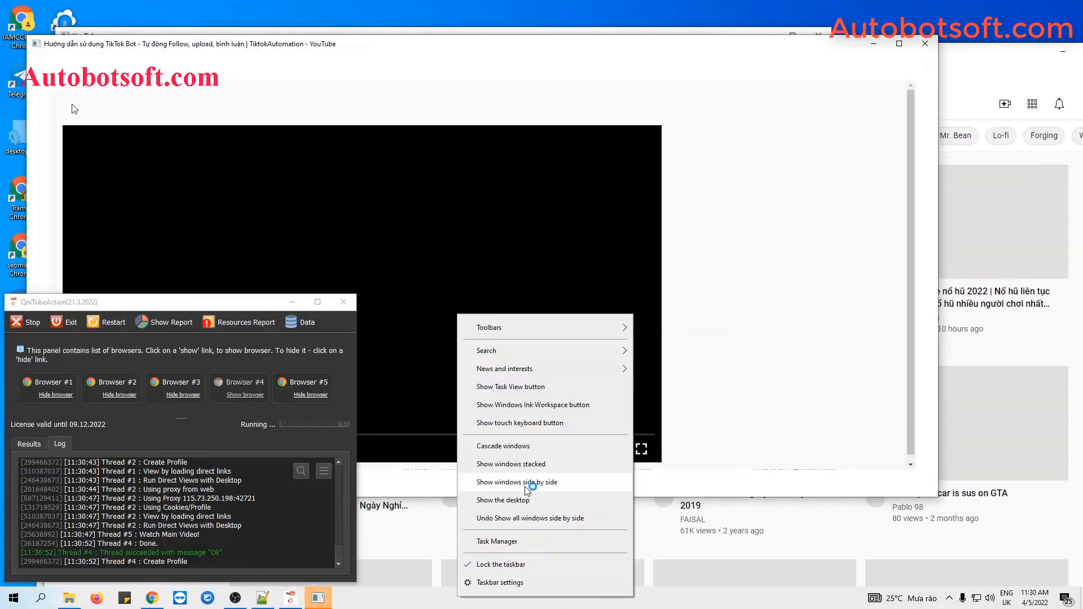
pyautogui.click(503, 500)
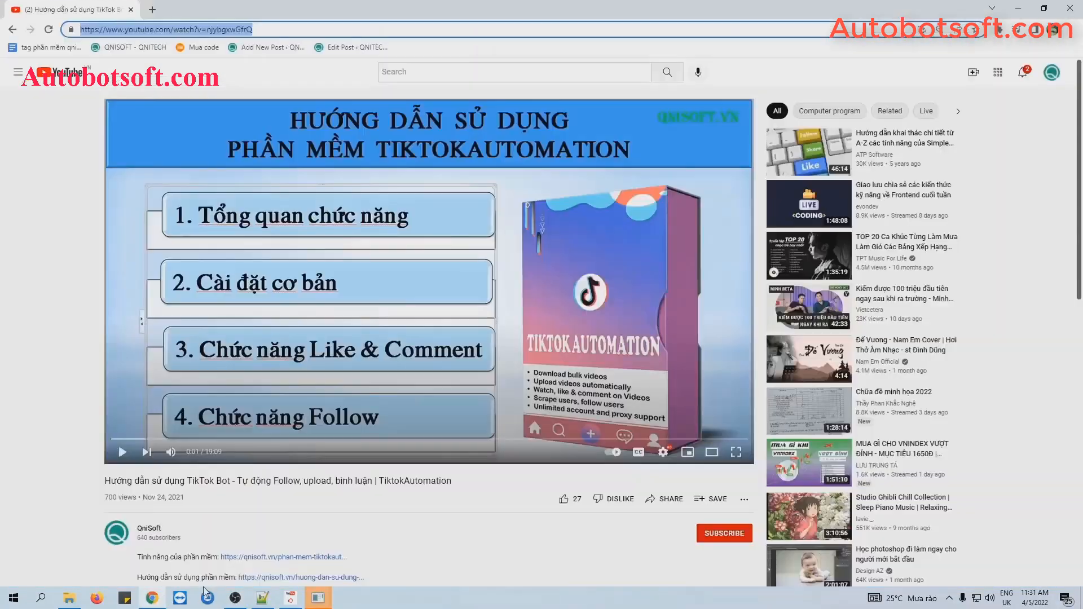
# - Reload the tutorial video page and start the video playing
pyautogui.scroll(-3)
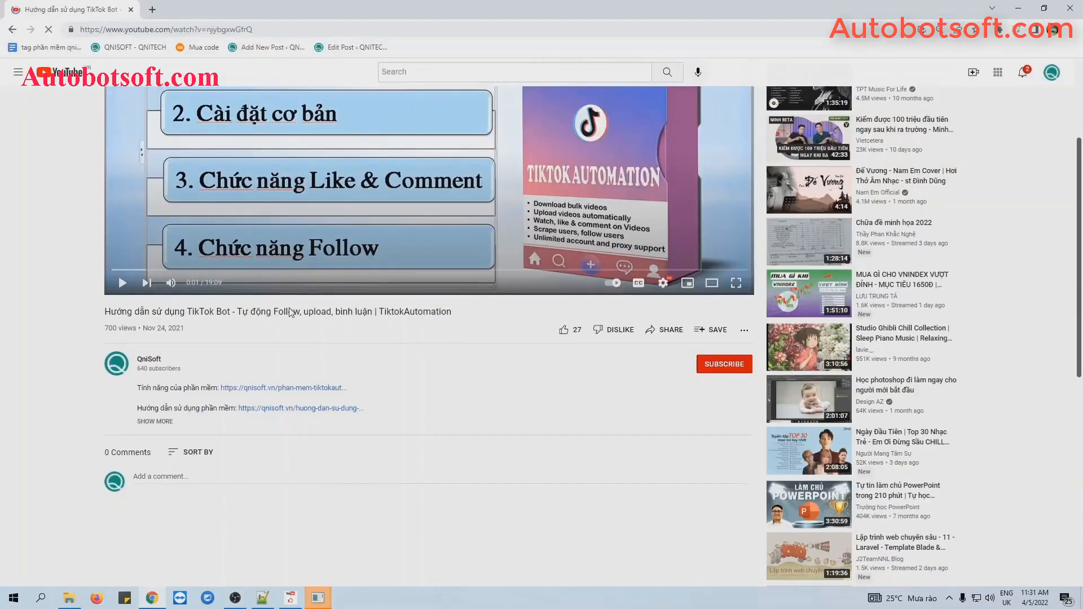
pyautogui.click(712, 284)
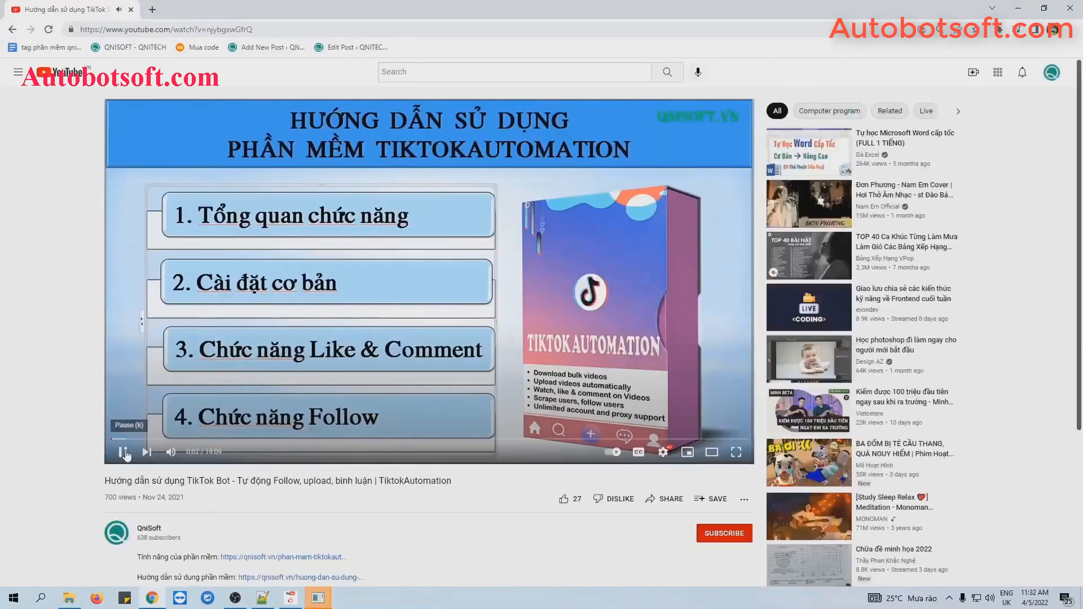
# - Scroll the video page down to the Comments section and through the 19 posted comments
pyautogui.scroll(-3)
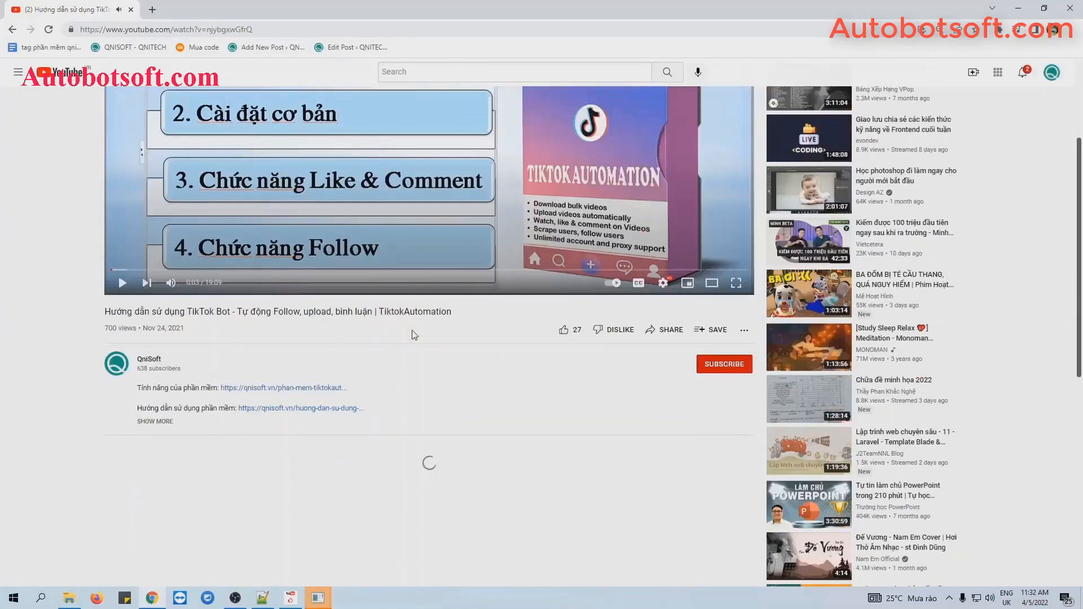
pyautogui.scroll(-3)
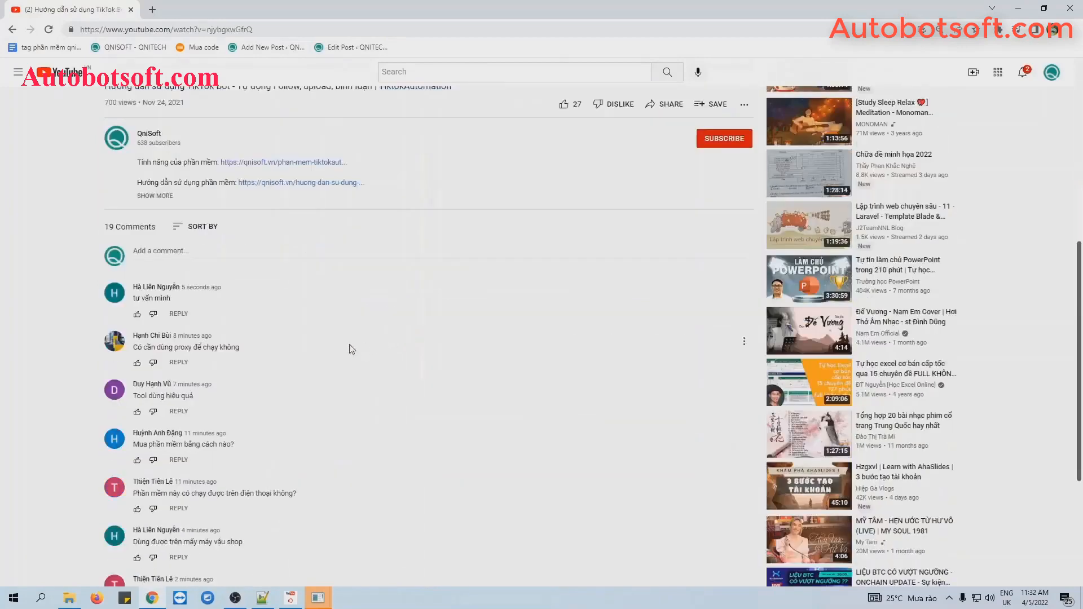
pyautogui.scroll(-3)
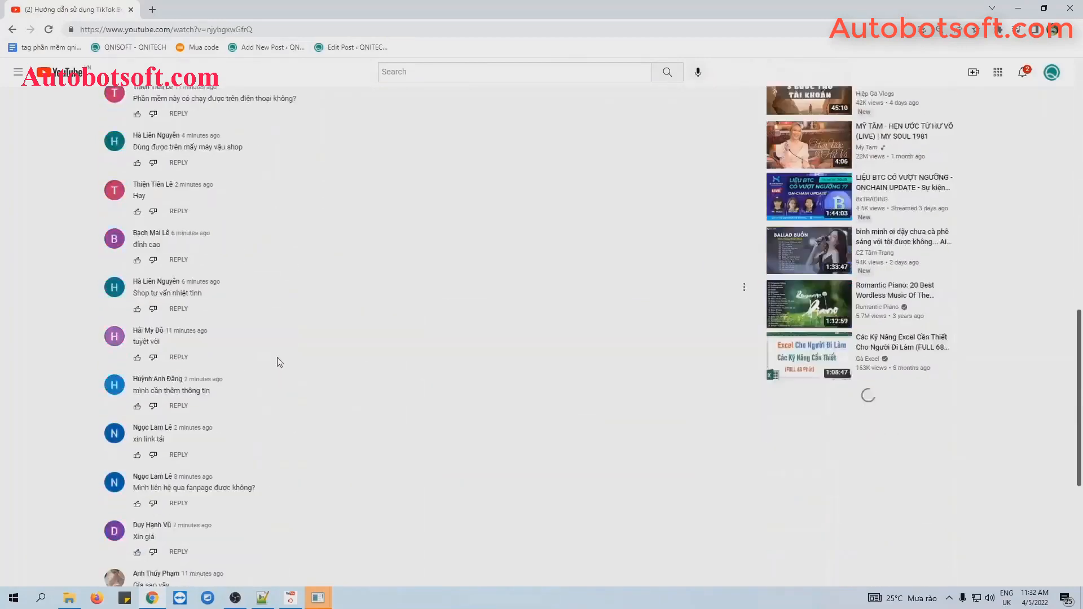
pyautogui.scroll(-3)
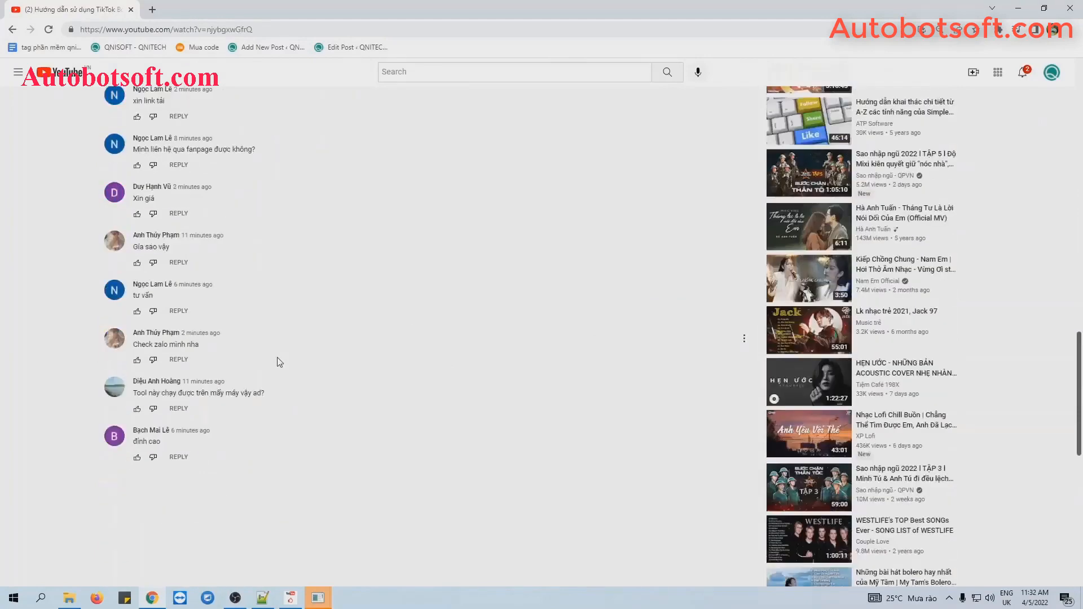
pyautogui.scroll(3)
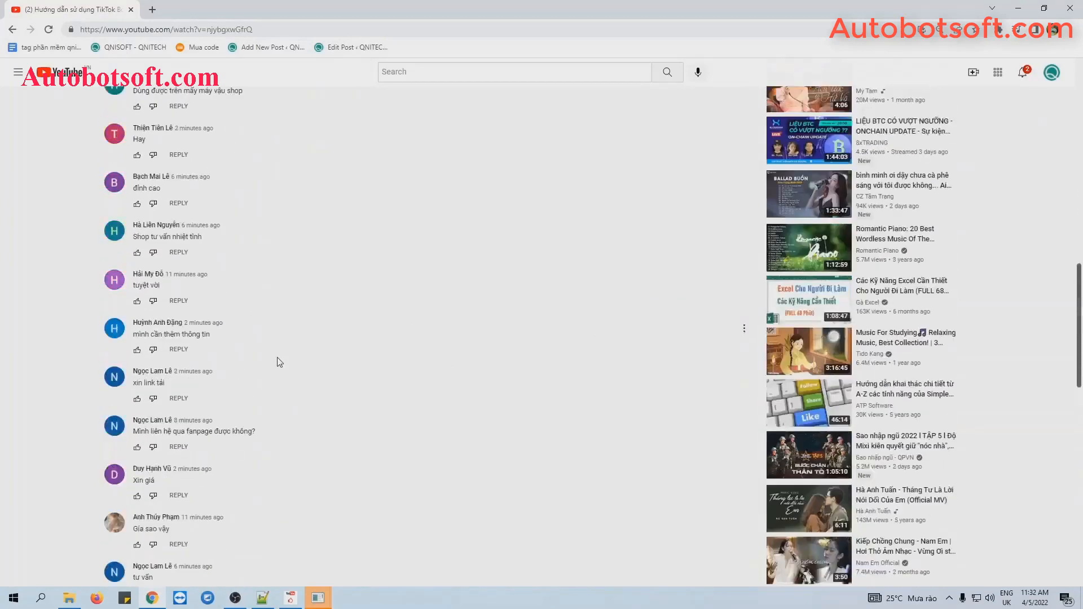